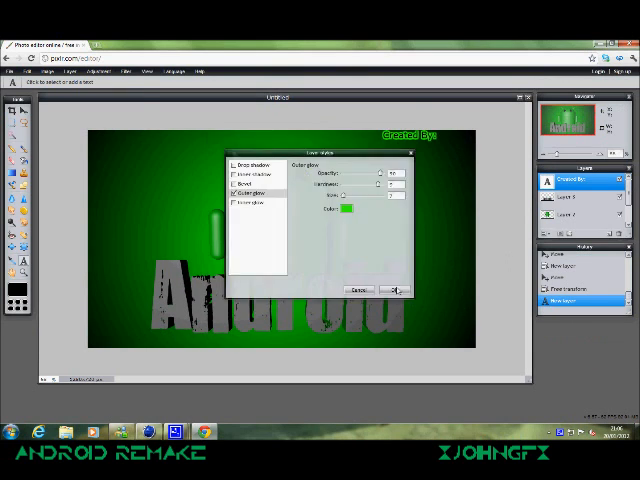
# Step: Confirm the Layer Styles dialog so the effects apply to the grey 'Android' text
pyautogui.click(398, 290)
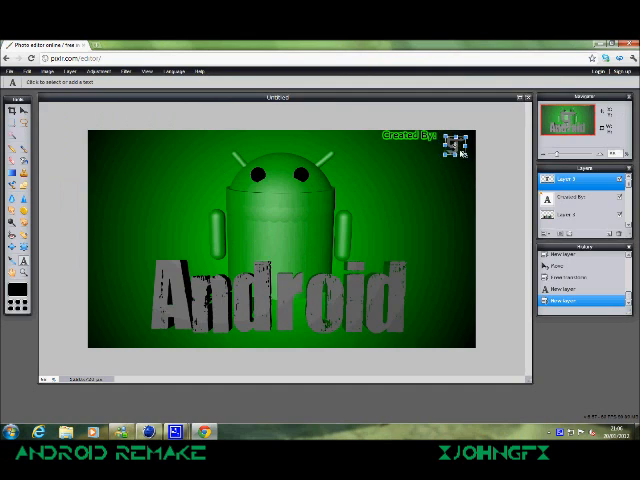